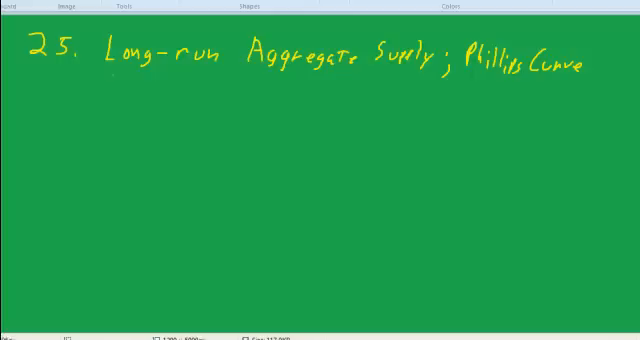
Draw the vertical P axis and horizontal Y axis below the title.
drag(112, 84, 408, 88)
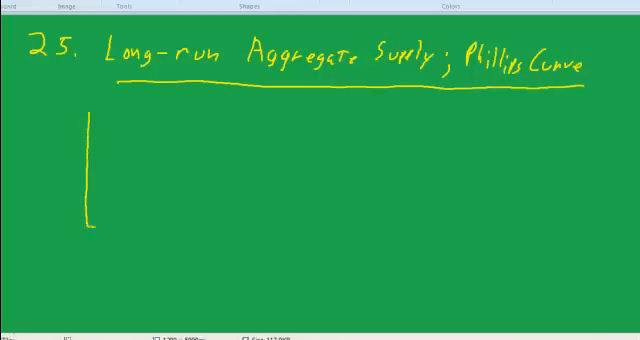
drag(90, 228, 262, 232)
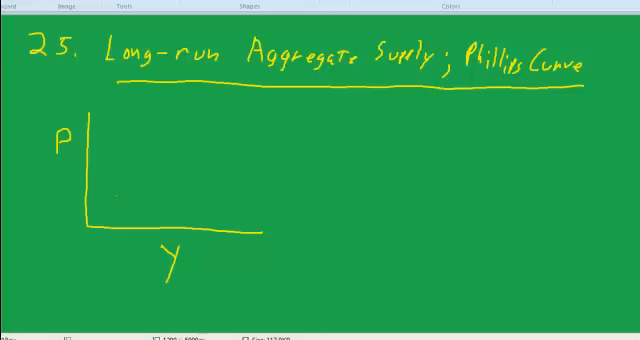
Sketch an upward curve labelled SRAS with the note 'short run aggregate supply'.
drag(118, 202, 222, 118)
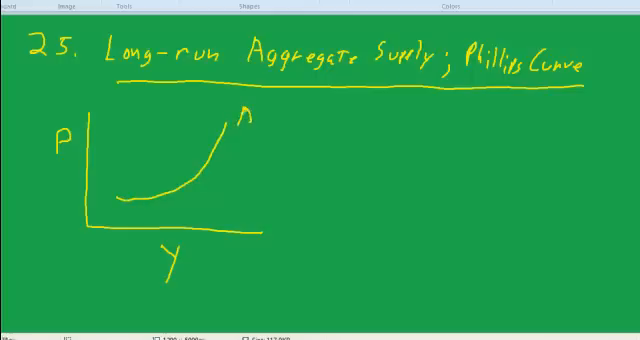
text(SR)
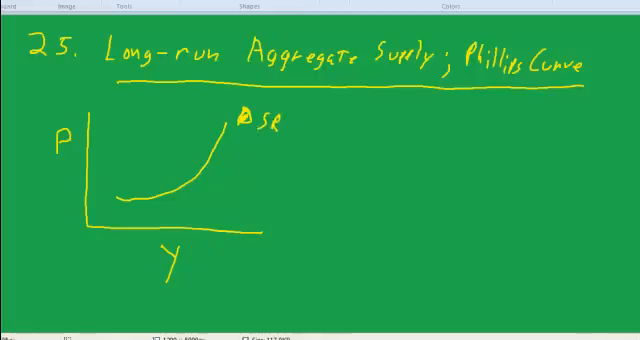
text(AS)
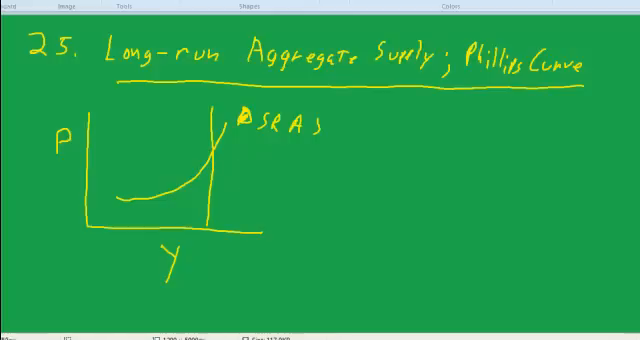
text(Short run a)
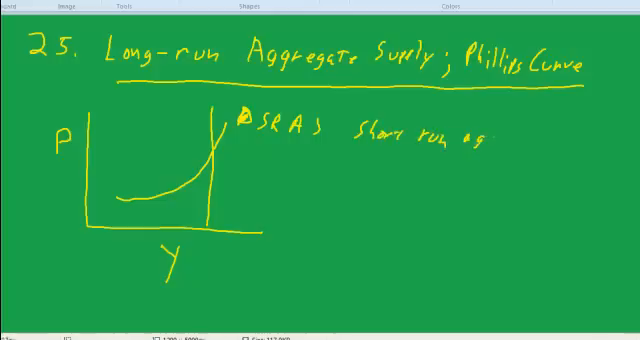
text(gregate)
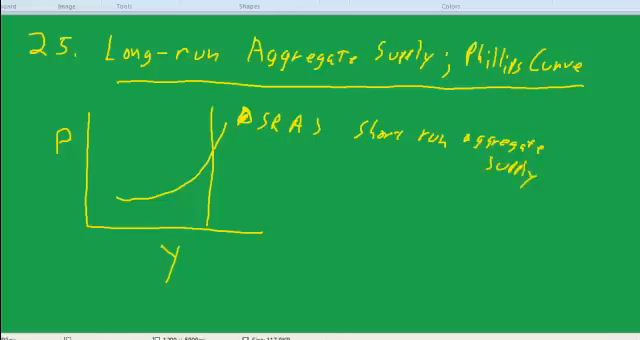
Draw a vertical LRAS line with an arrow to the label 'long-run aggregate supply'.
drag(220, 184, 290, 190)
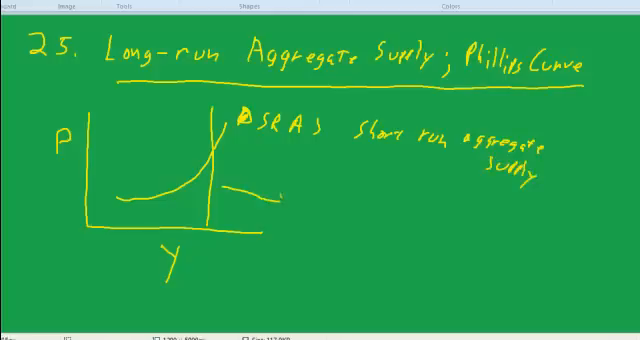
drag(256, 190, 290, 200)
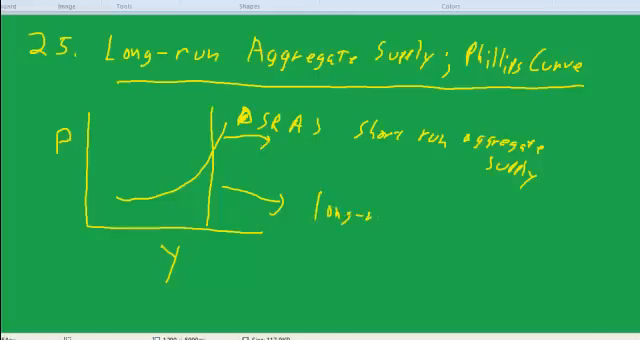
text(aa)
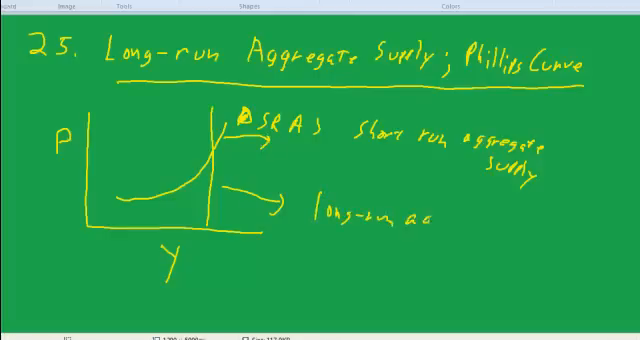
text(gres)
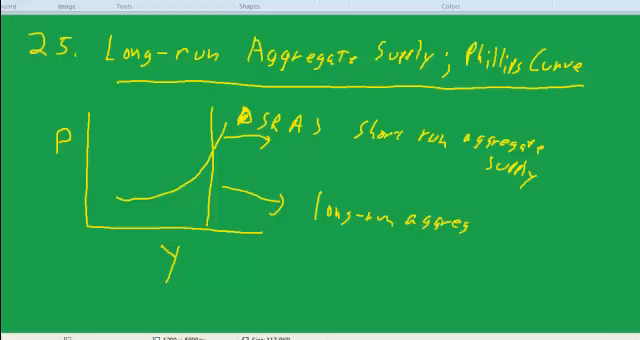
text(supply)
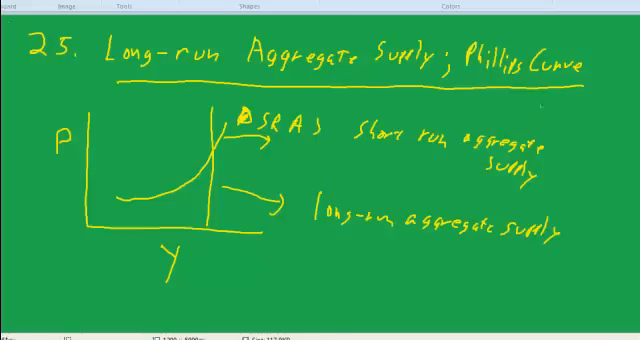
Write the note: shifts in demand only 'temporarily' affect total output for several years.
scroll(down, 3)
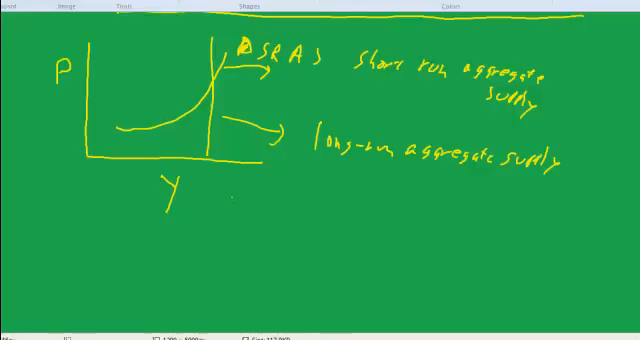
text(Shifts in)
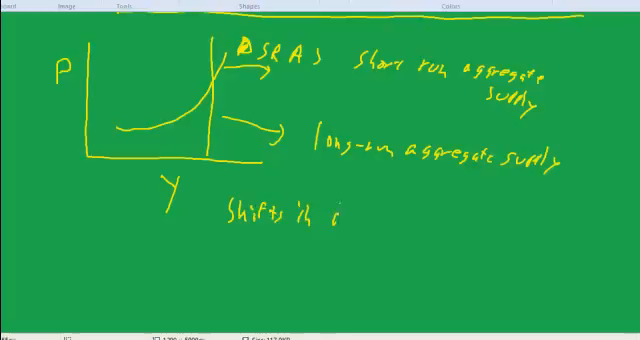
text(demand only)
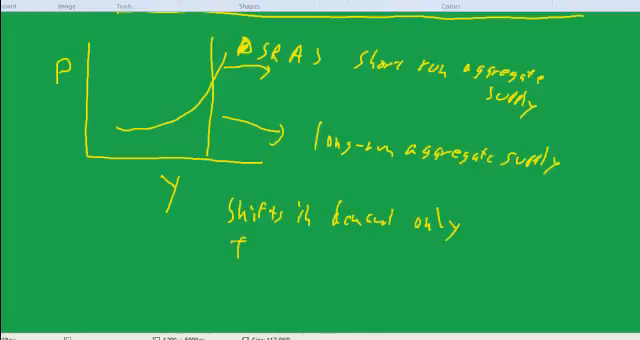
text(Temps)
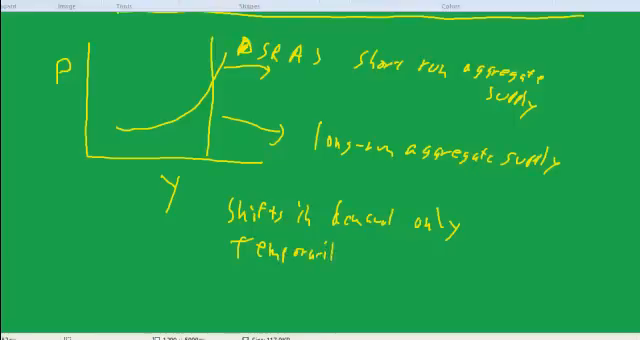
text(afr)
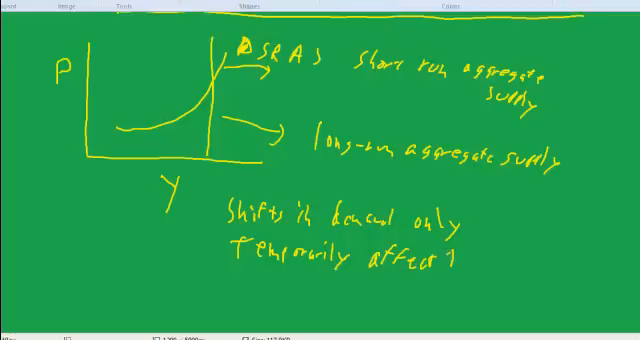
text(total a)
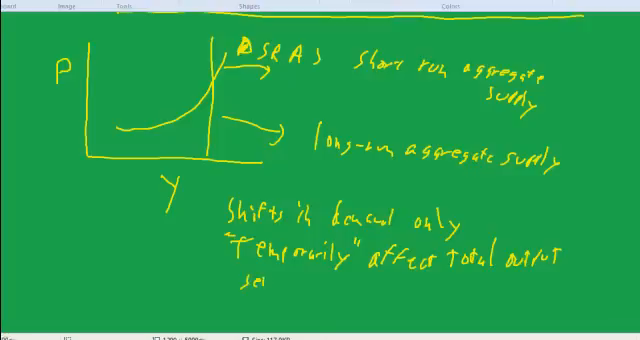
text(several)
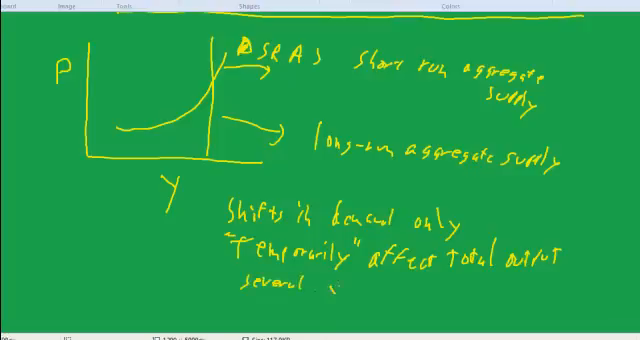
Finish the note with 'years' before starting the new axes.
text(years)
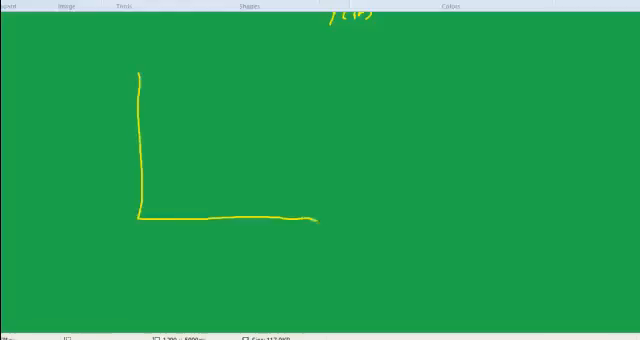
Draw SRAS, dashed AD and vertical LRAS with labels, and dot their intersection.
drag(170, 180, 210, 176)
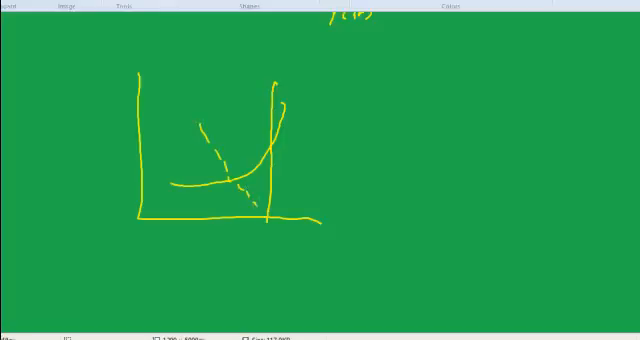
text(A1)
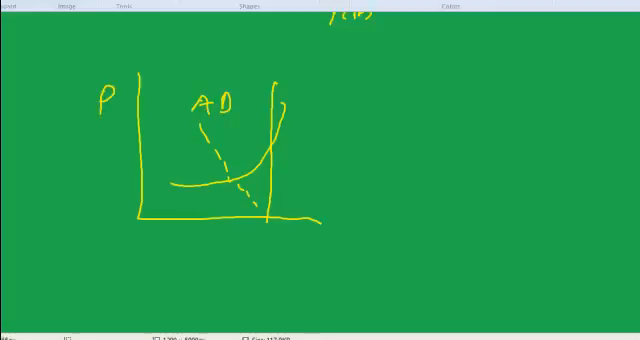
drag(220, 240, 236, 258)
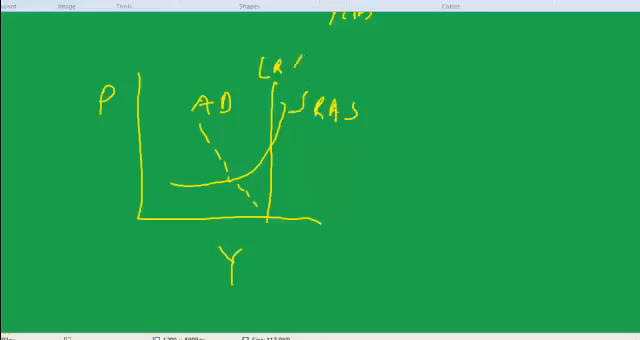
text(AS)
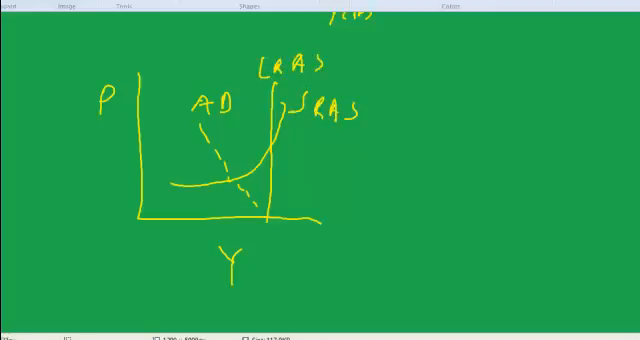
click(232, 178)
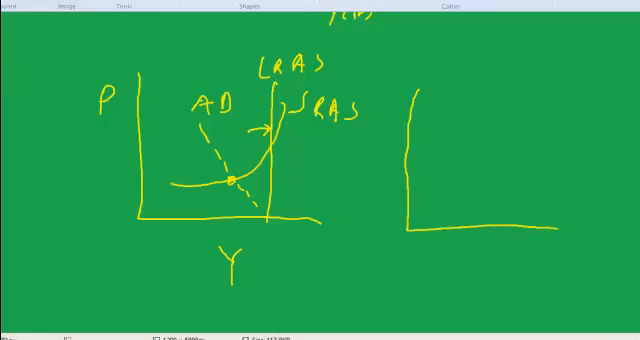
Draw the second graph's vertical LRAS, SRAS curve and dashed AD line.
drag(516, 104, 516, 230)
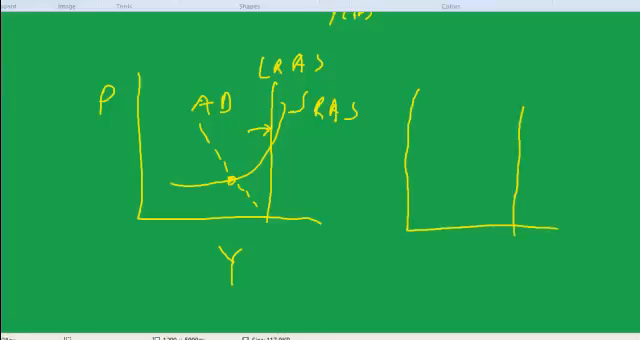
drag(468, 192, 516, 170)
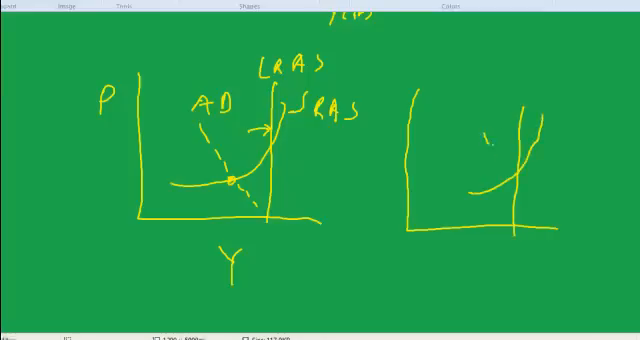
drag(490, 130, 570, 200)
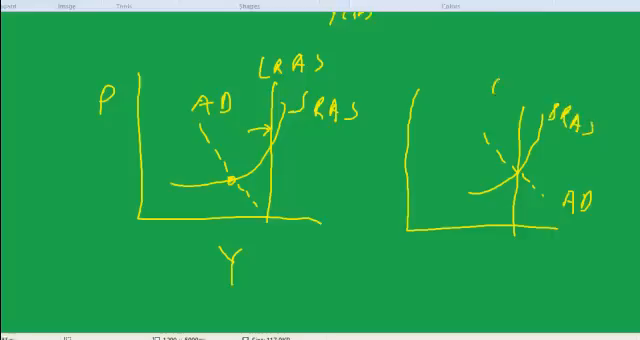
Label LRAS and write 'AD = LRAS' under the 'long-run equilibrium' title.
text(LRAS)
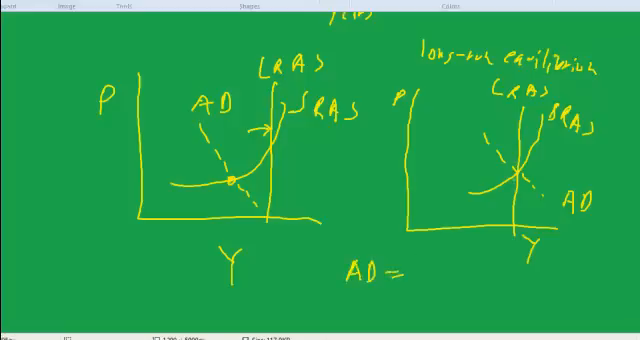
text(L)
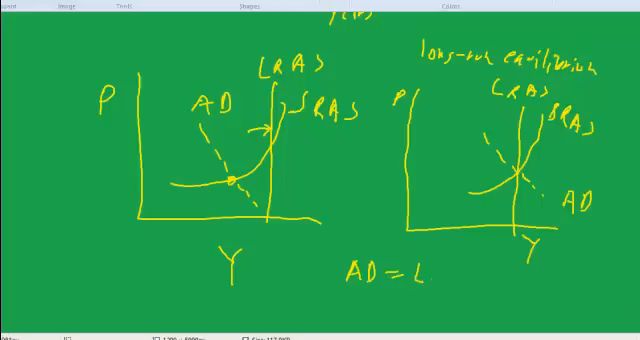
text(RAS)
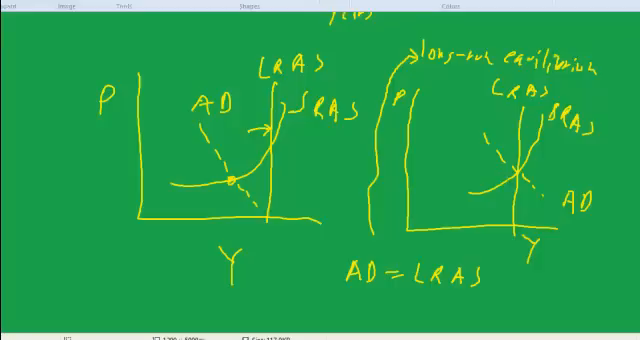
Scroll down past the AS/AD graphs to blank page space.
scroll(down, 3)
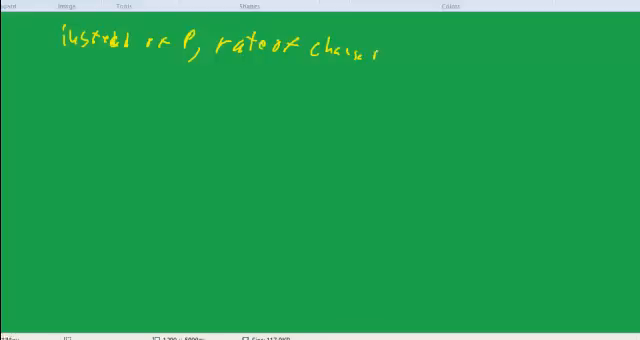
Write that π is the inflation rate, the percentage rate of change of price level P.
text(r P)
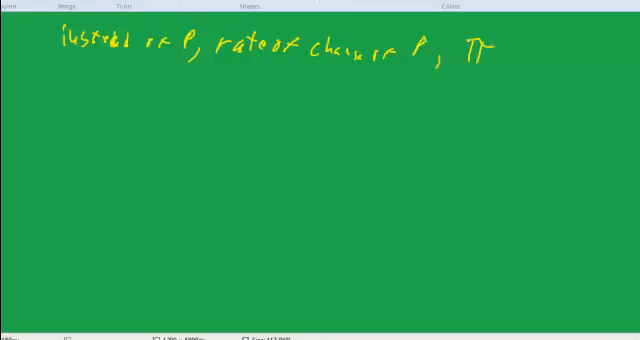
drag(44, 76, 52, 96)
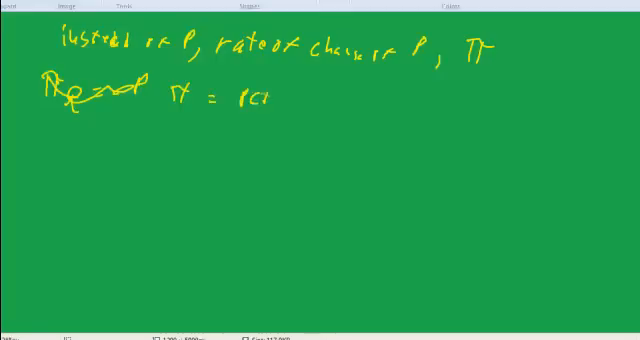
text(rate)
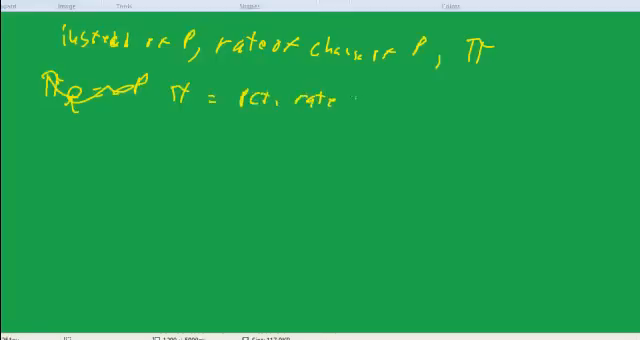
text(ox change OF P)
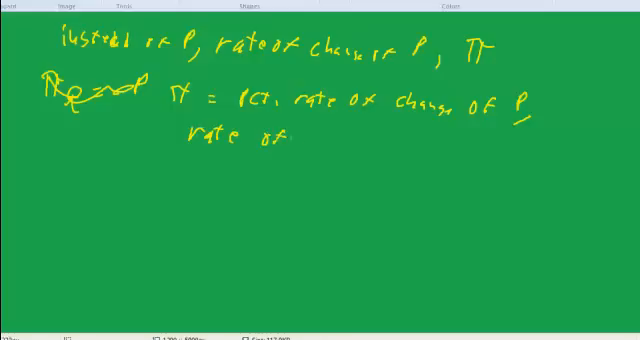
text(inflas)
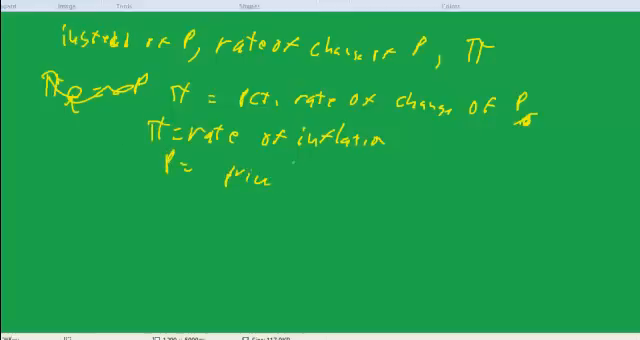
text(level GDP deflator)
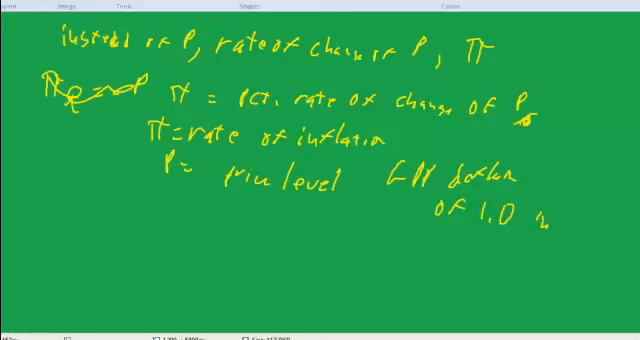
Write the price-level example from 2000 giving π in 2001 = 5%.
text(2000)
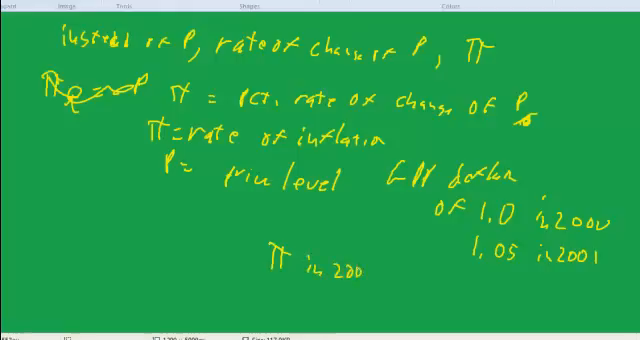
text(1)
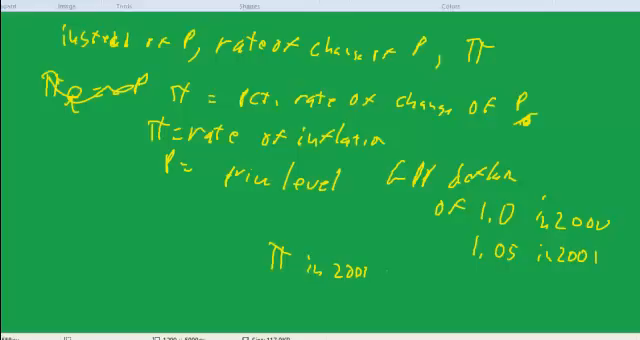
text(= 5 %)
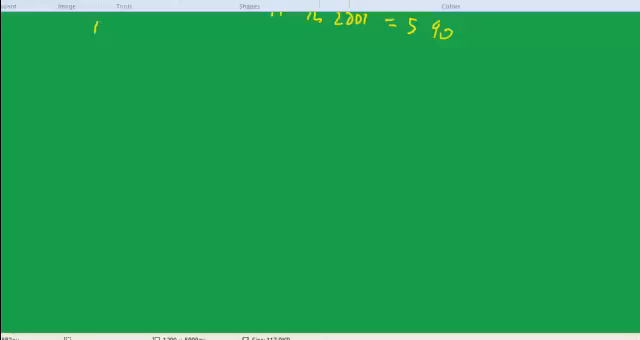
Handwrite 'Instead of Y, use unemployment rate'.
drag(90, 36, 160, 50)
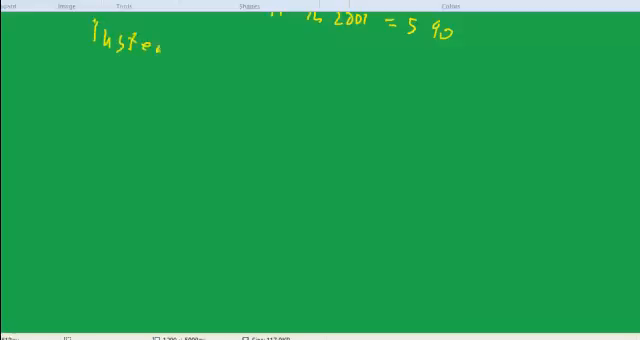
drag(150, 44, 250, 56)
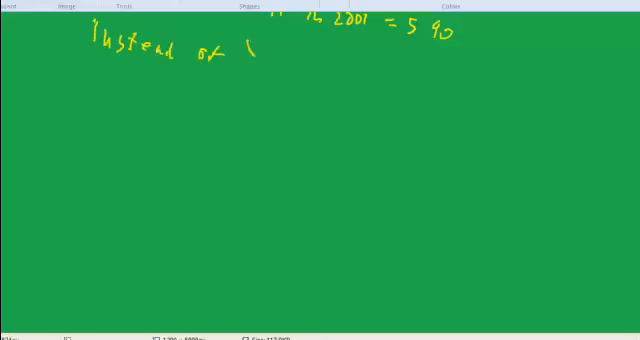
drag(250, 44, 258, 64)
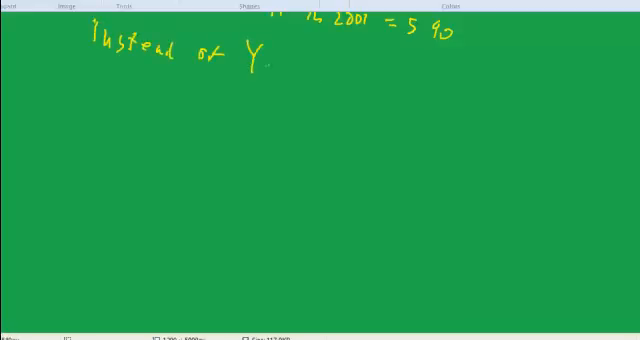
drag(262, 60, 270, 88)
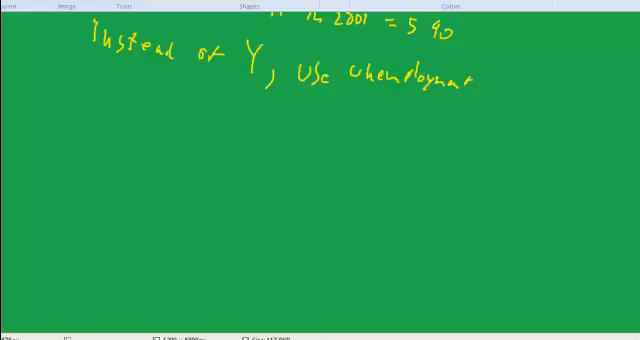
text(rate)
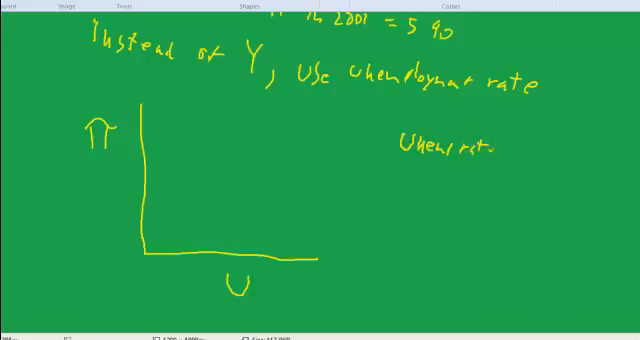
Write 'Unemployment high, output low' beside the π–U axes.
text(high)
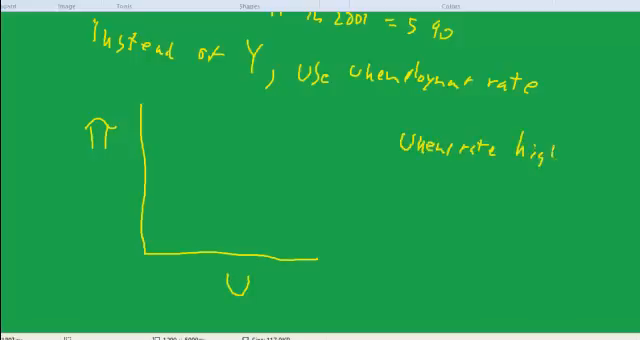
text(Output)
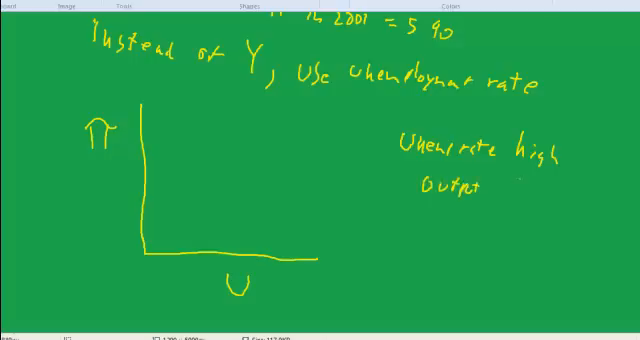
text(low)
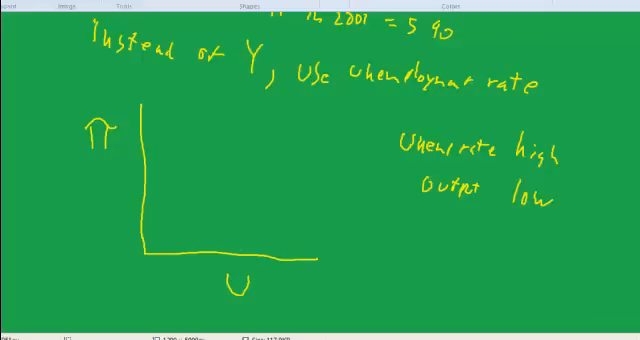
Draw an arrow from U to 'worse' and start a downward-sloping curve on the axes.
drag(296, 284, 324, 296)
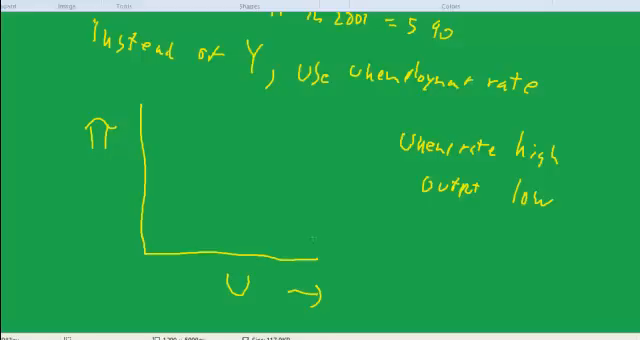
mouse_move(356, 288)
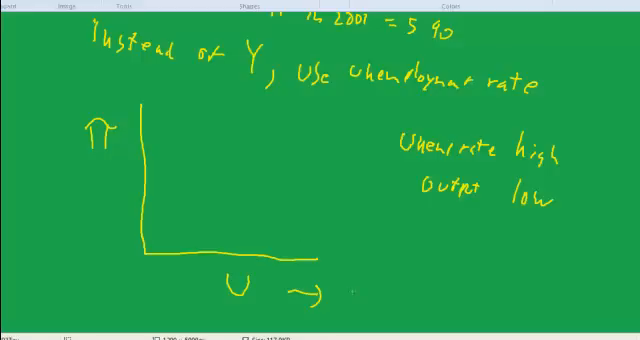
text(wars)
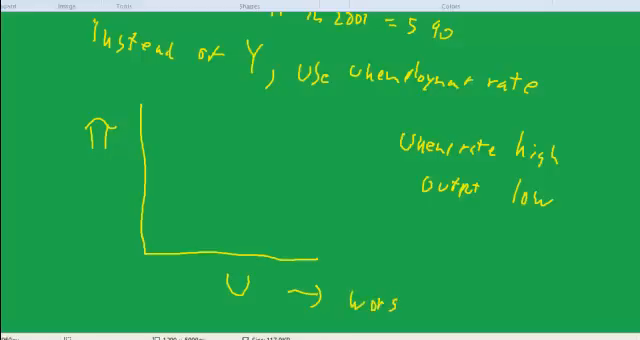
text(e)
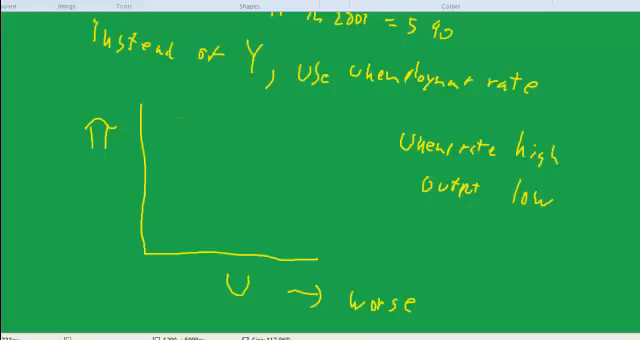
drag(184, 116, 244, 216)
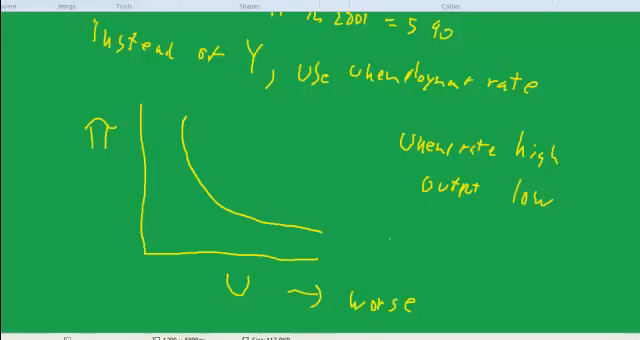
Label the downward curve 'Phillips Curve (SRAS)'.
text(Ph)
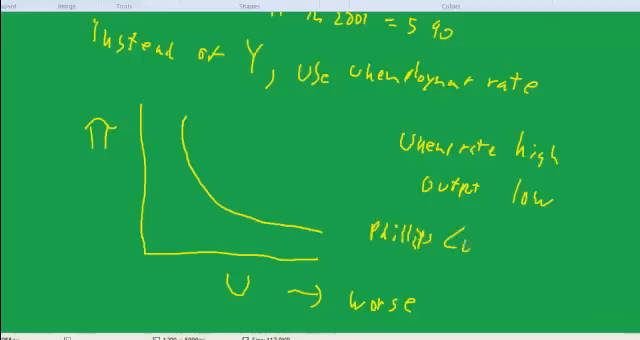
text(Curve ()
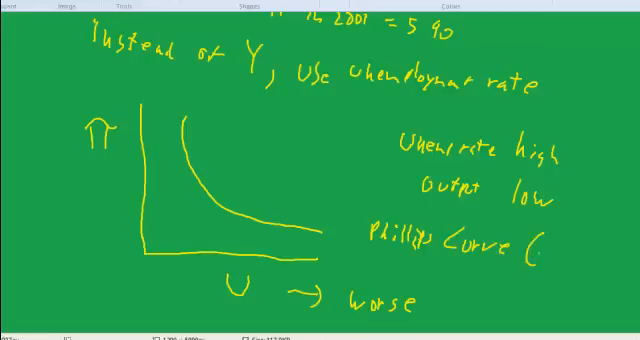
text(SRAS)
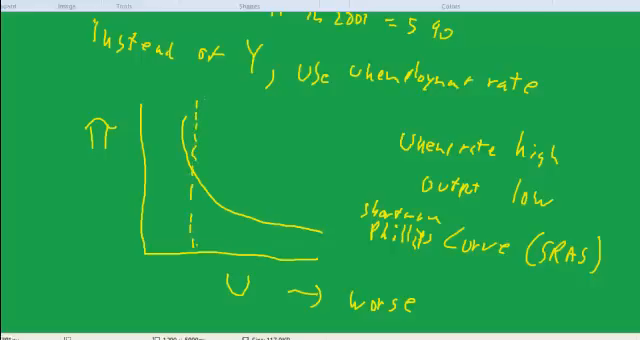
Label the dashed vertical line 'long-run Phillips Curve'.
text(long)
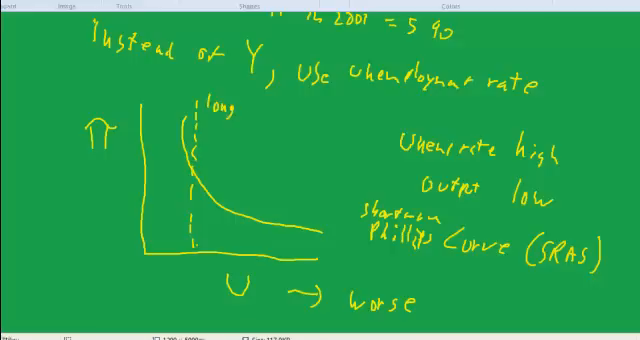
text(-run)
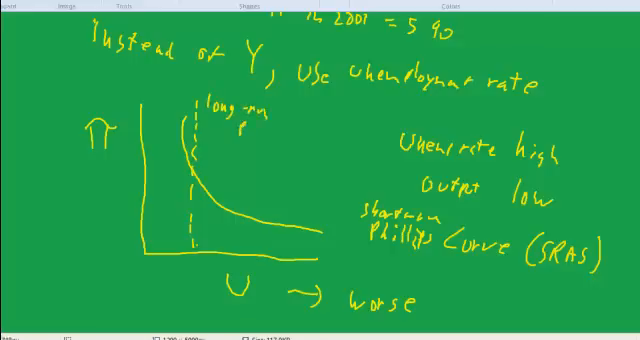
text(Phillips Curve)
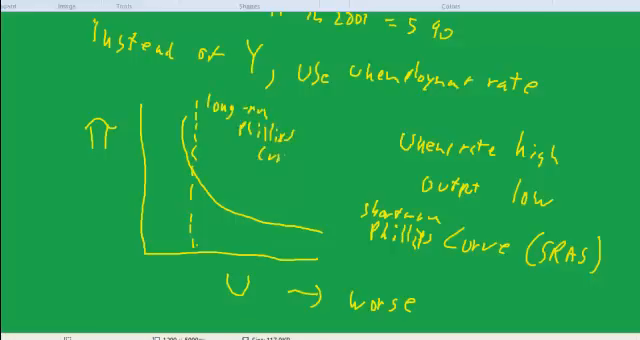